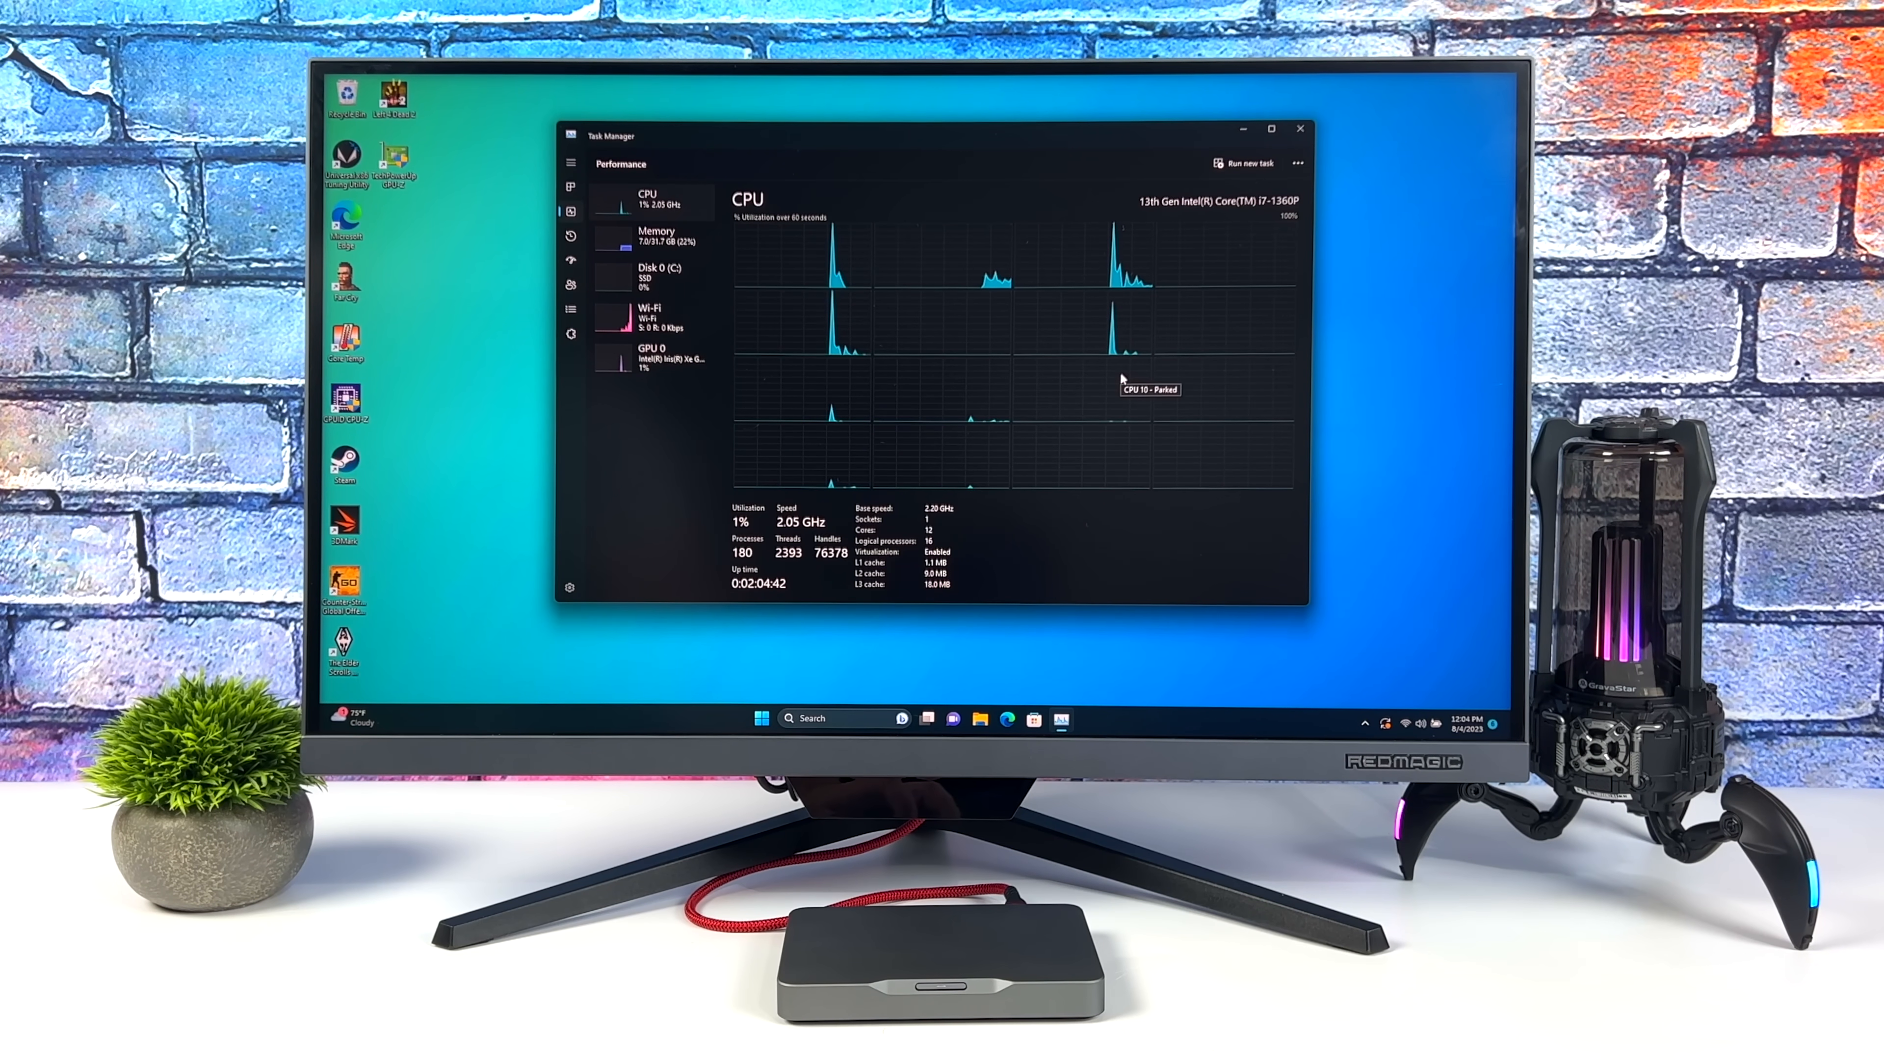
Step: View the Memory stats, then the GPU 0 Intel Iris Xe Graphics page
left_click(658, 235)
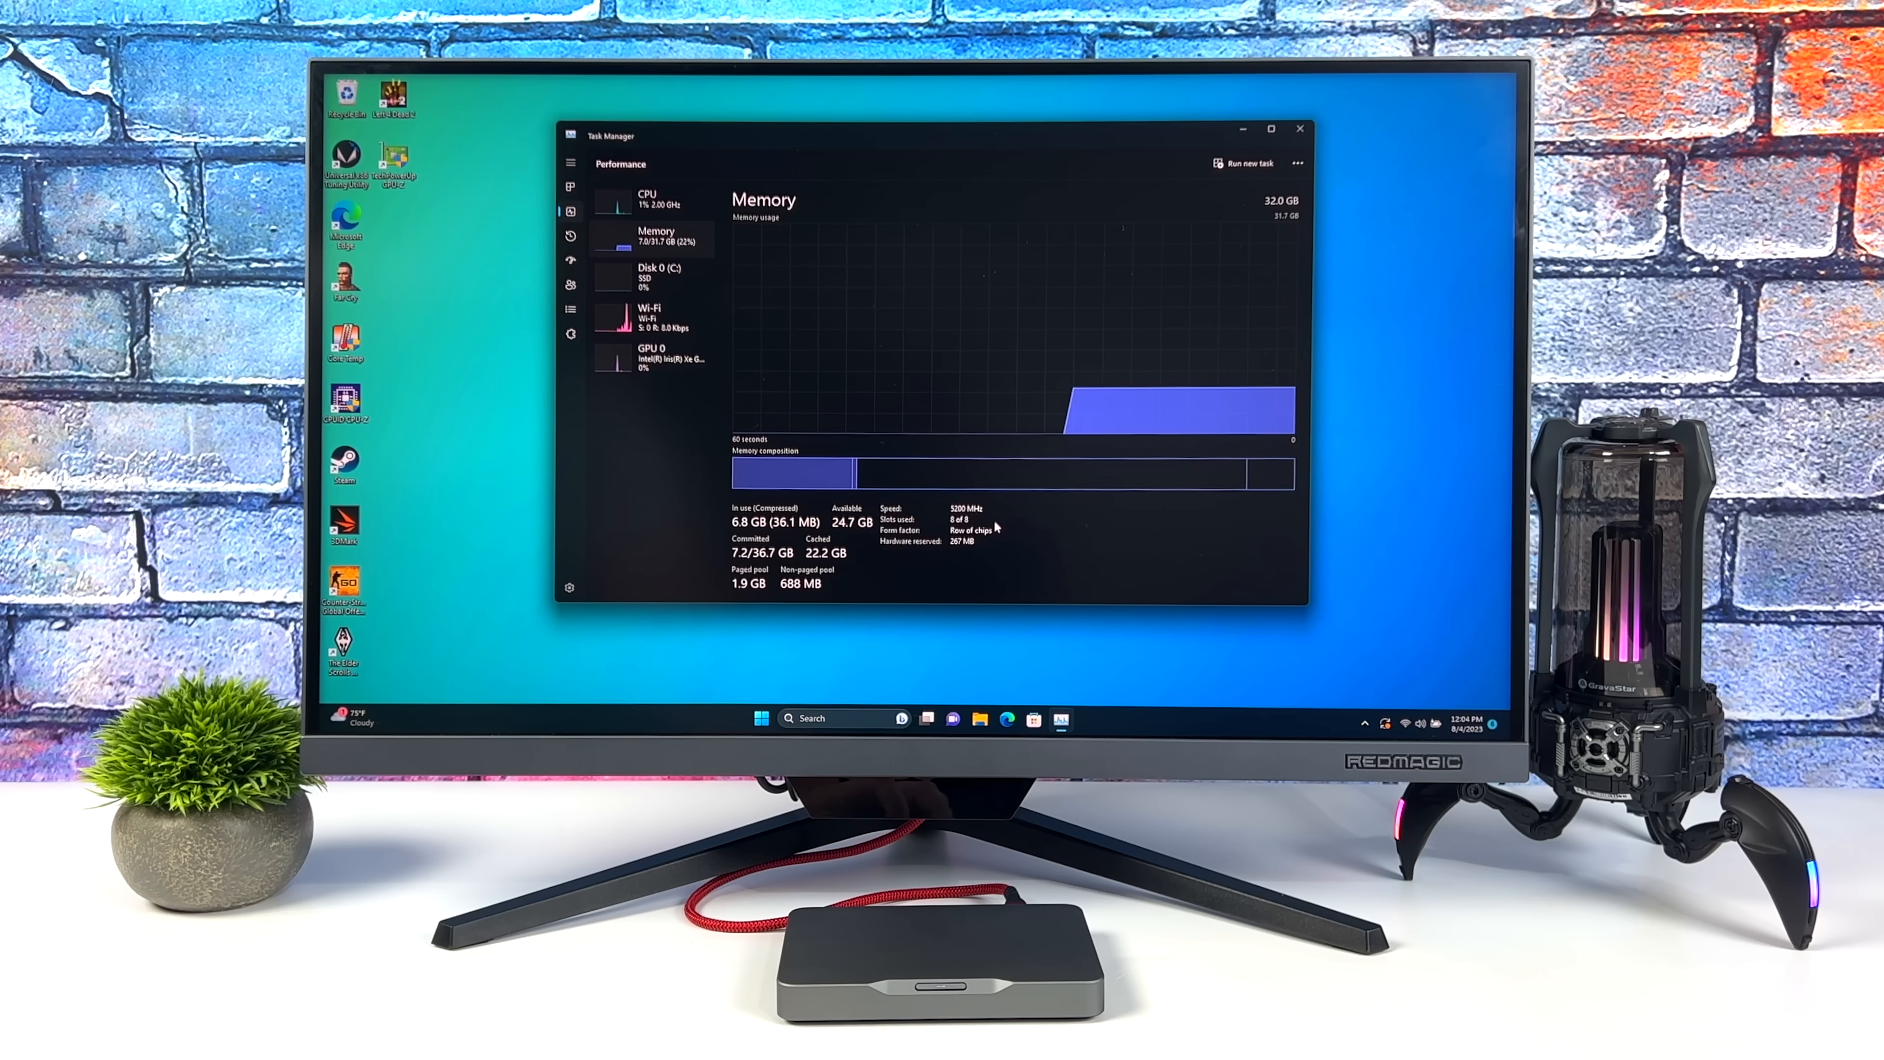
left_click(654, 359)
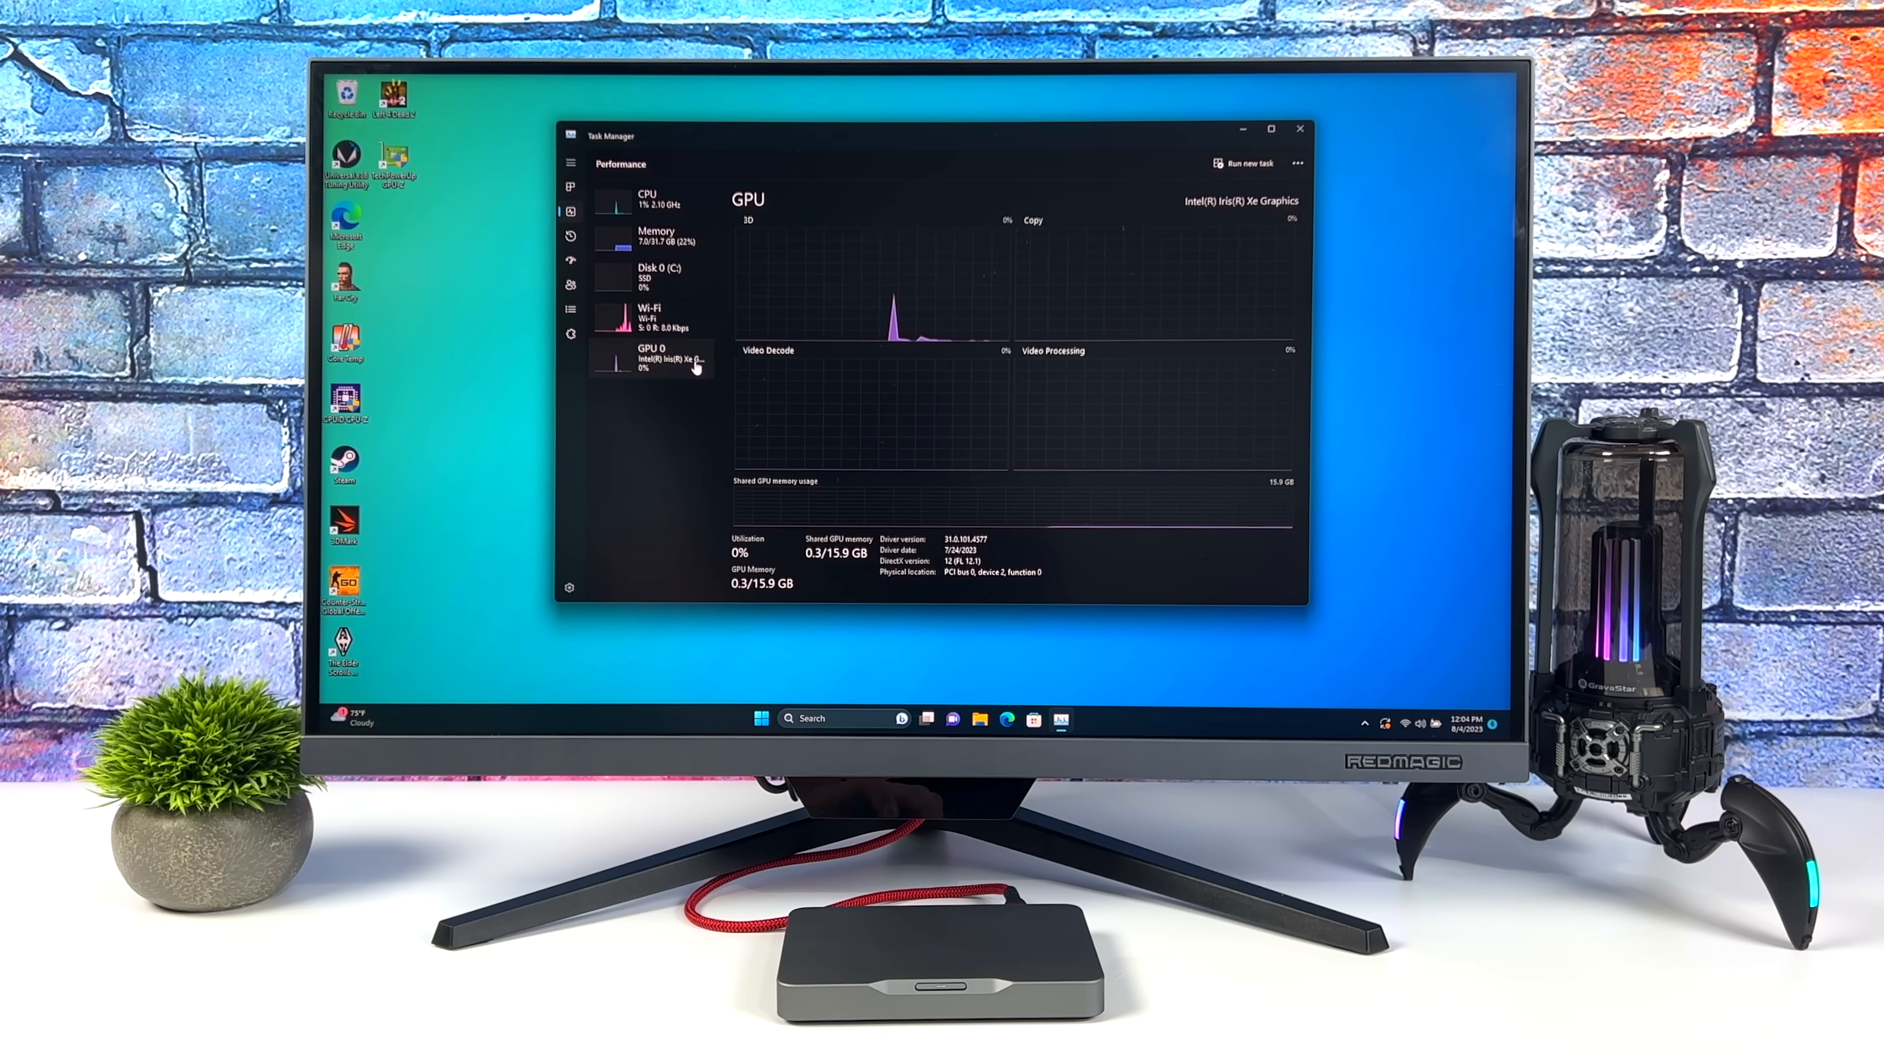
mouse_move(1249, 577)
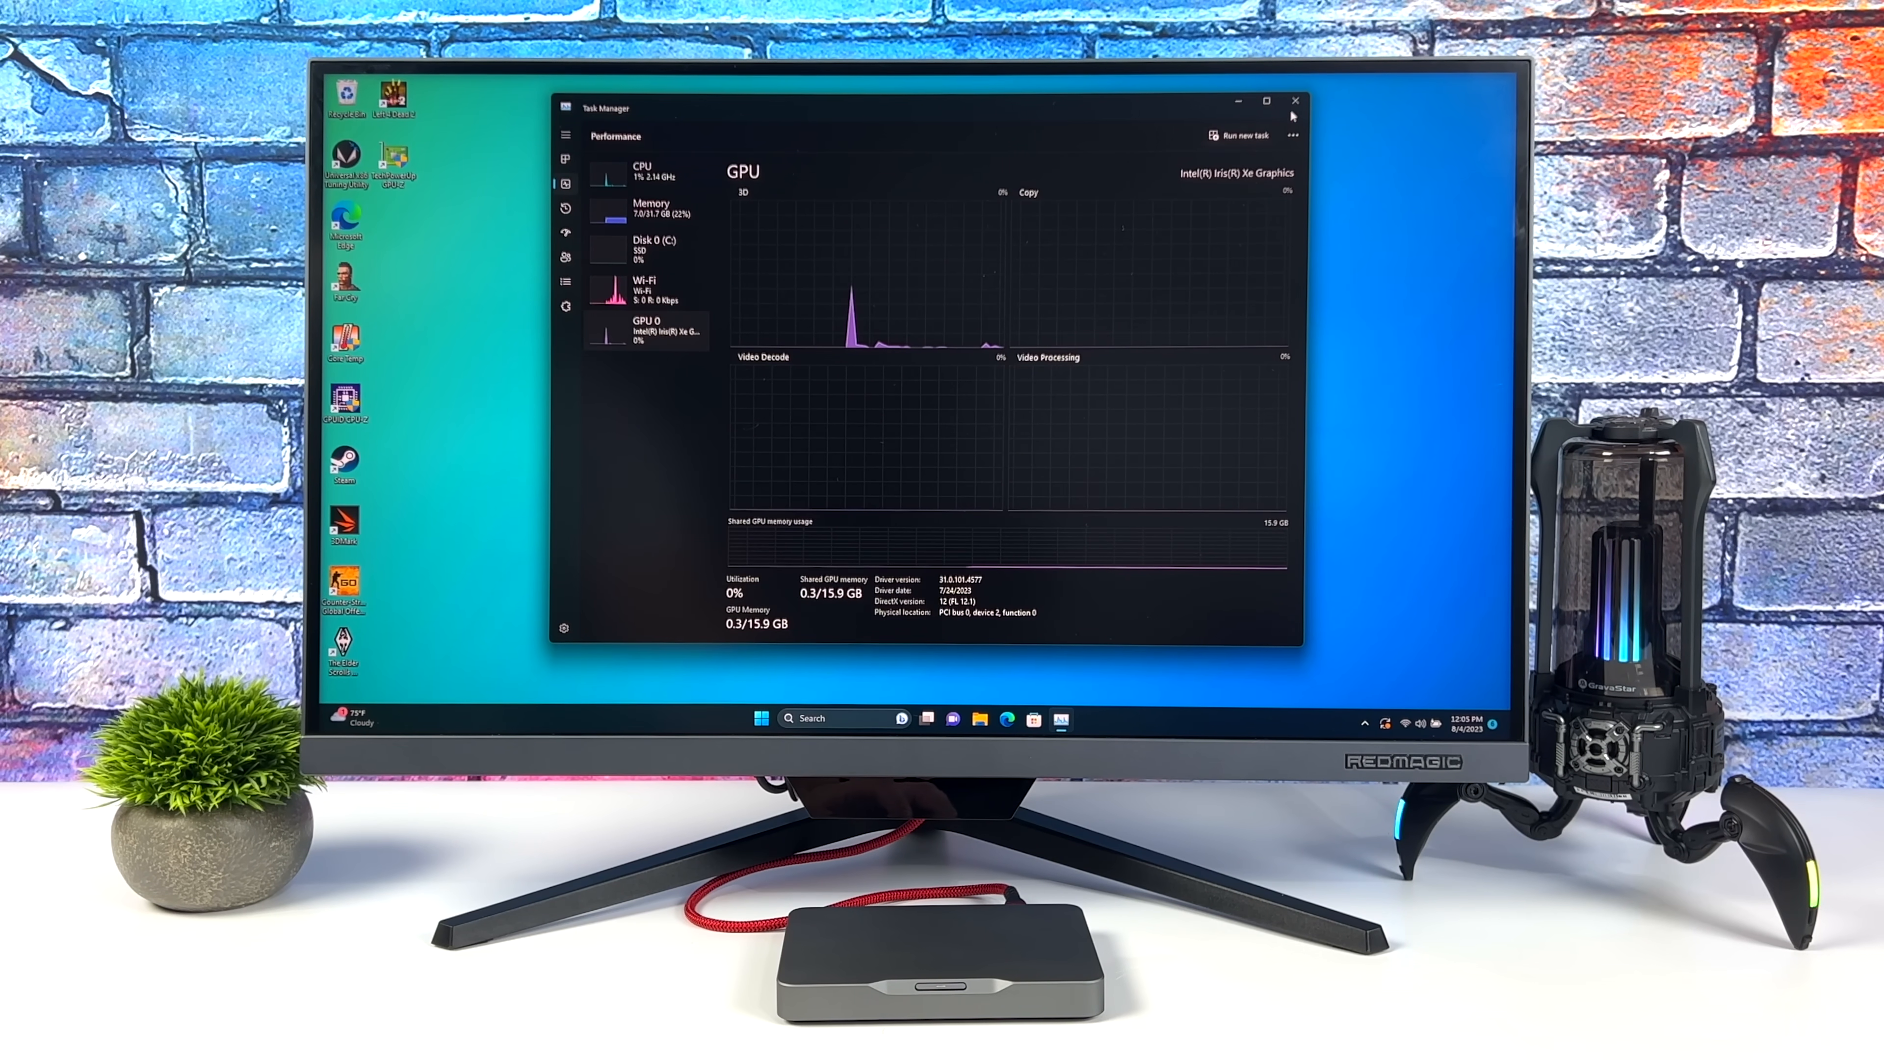
Step: Close Task Manager, launch Edge and search 'khadas' to reach khadas.com
left_click(1295, 100)
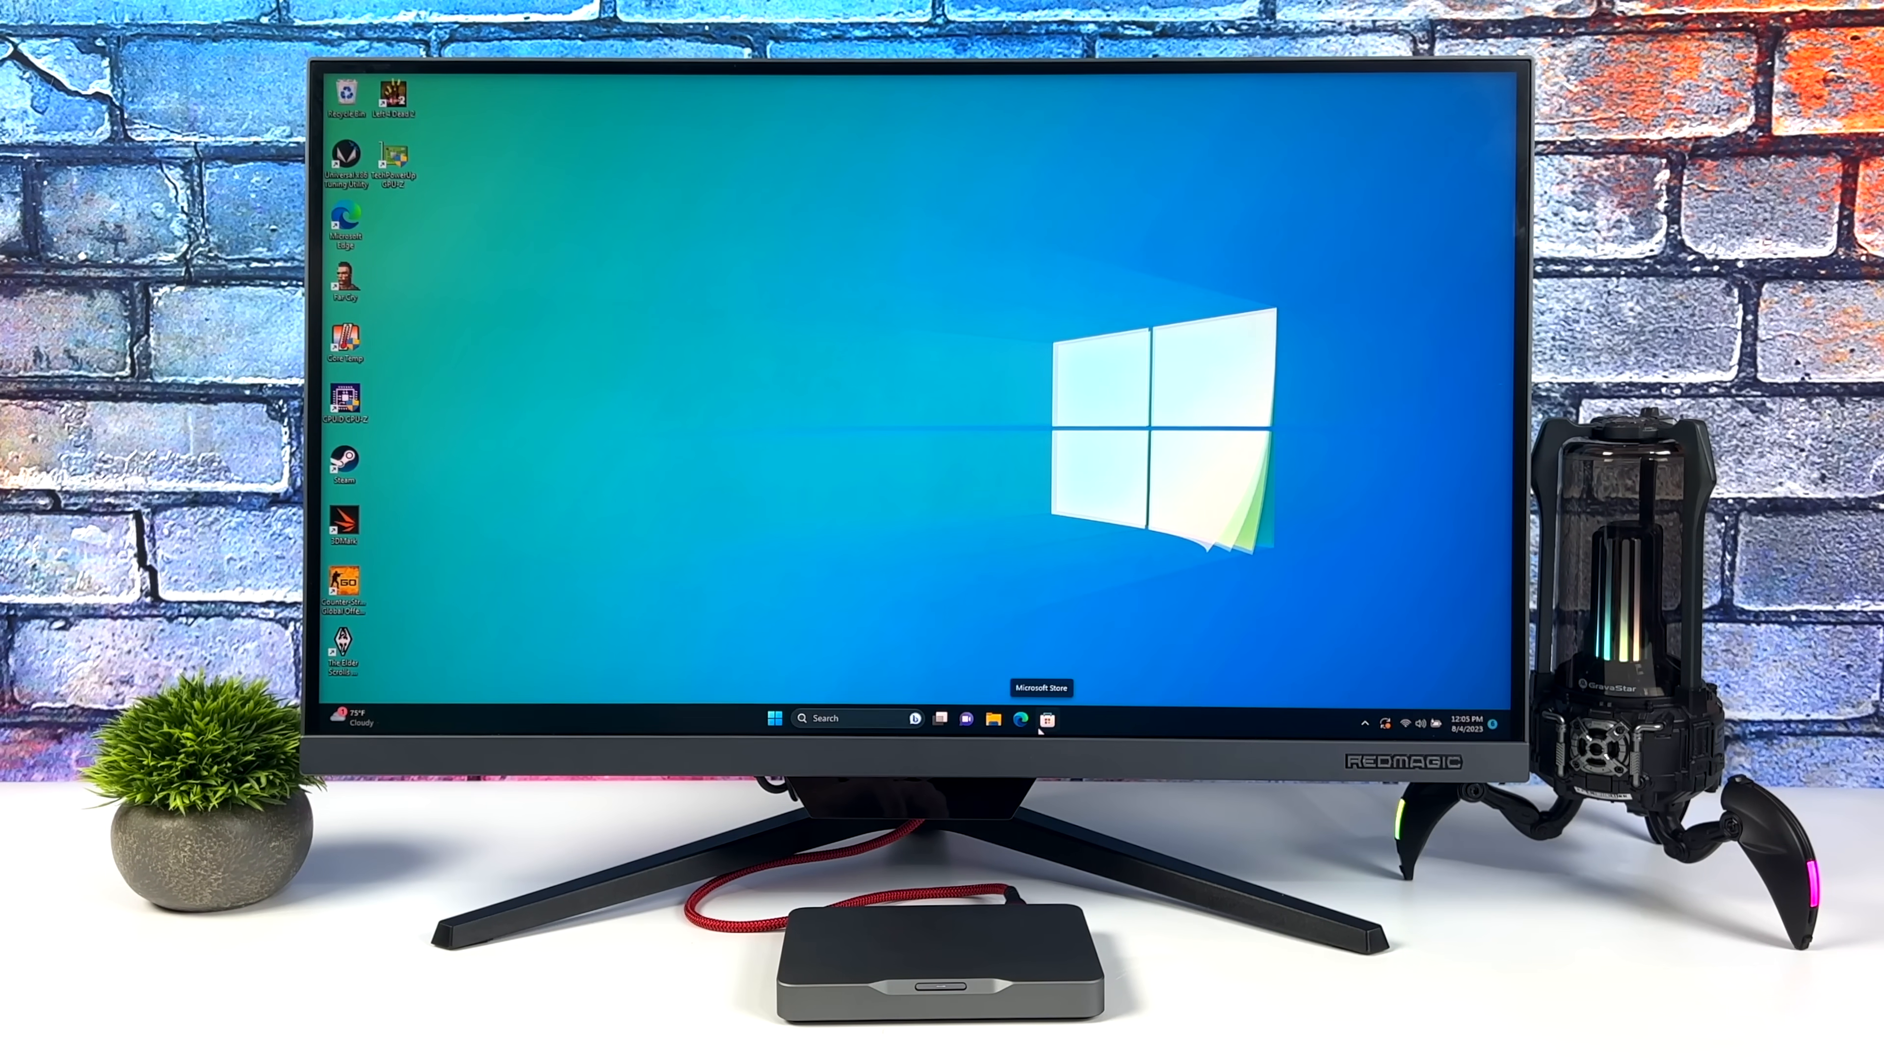
left_click(1019, 719)
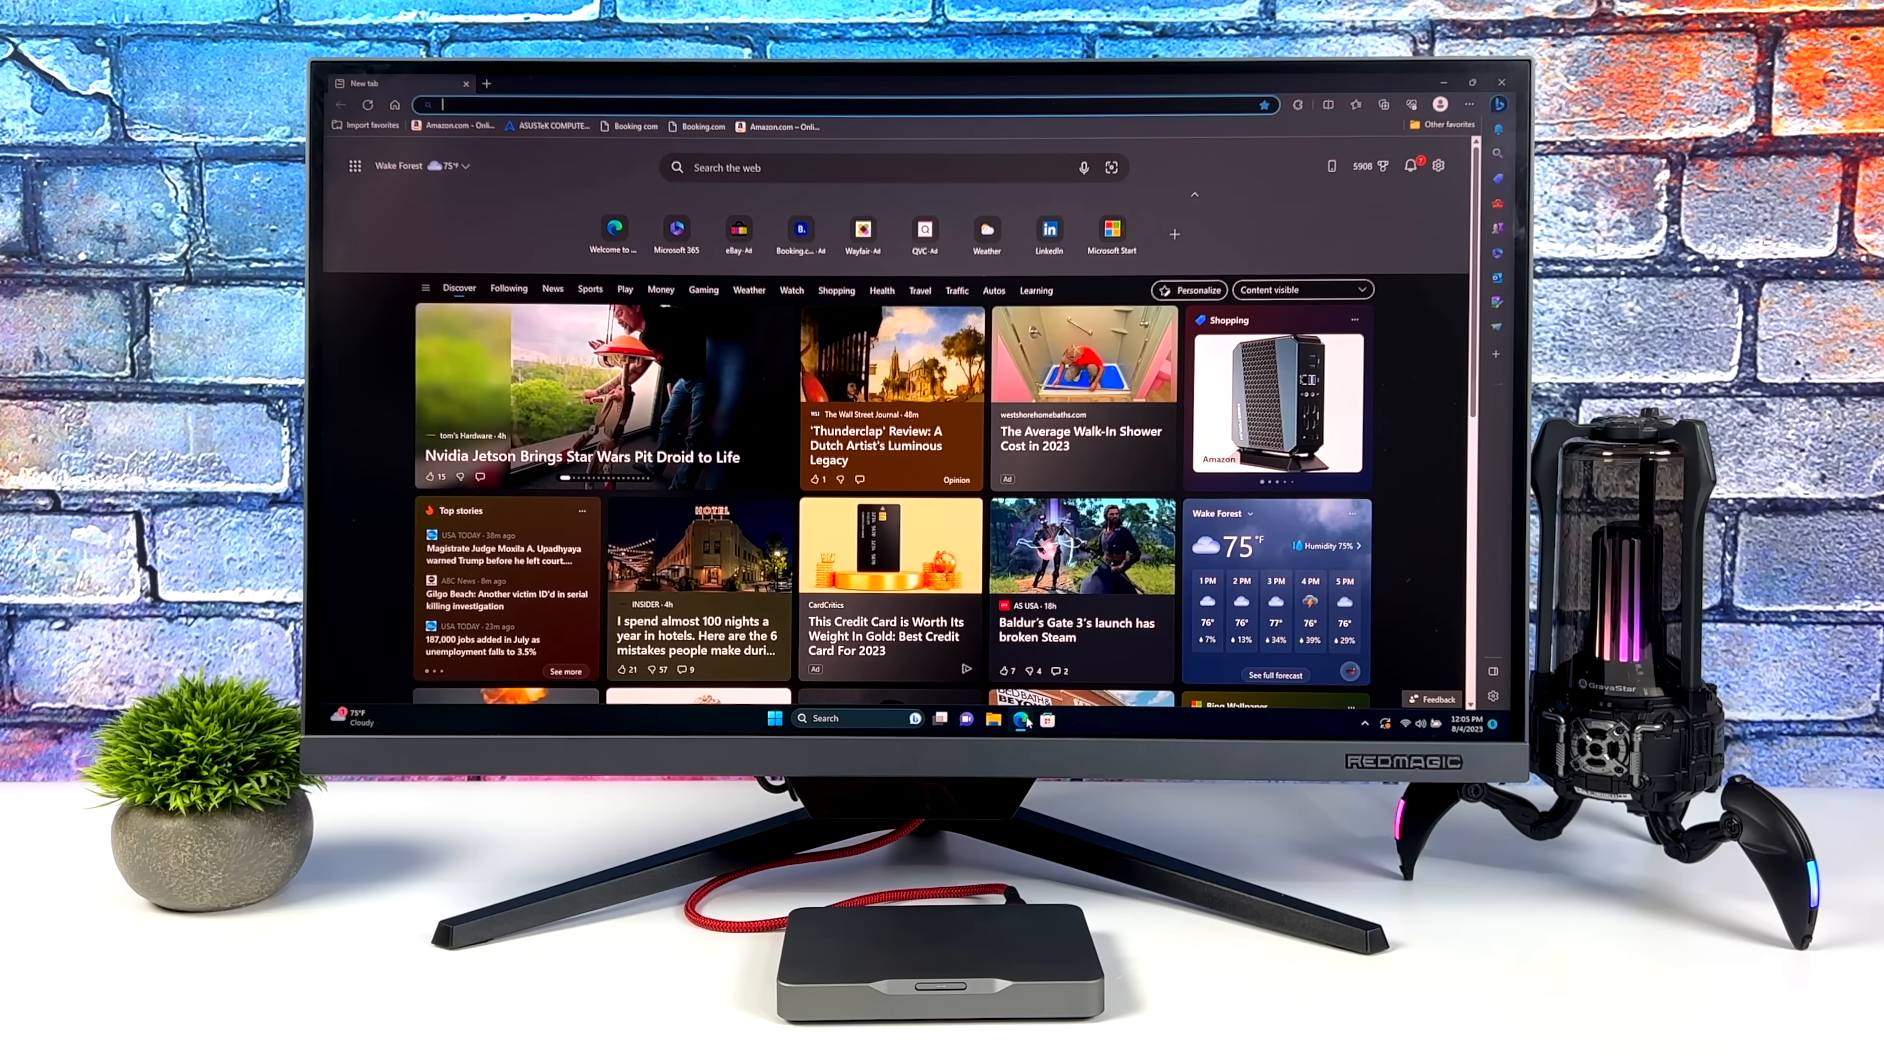
type("khadas dwsktop wallpaper")
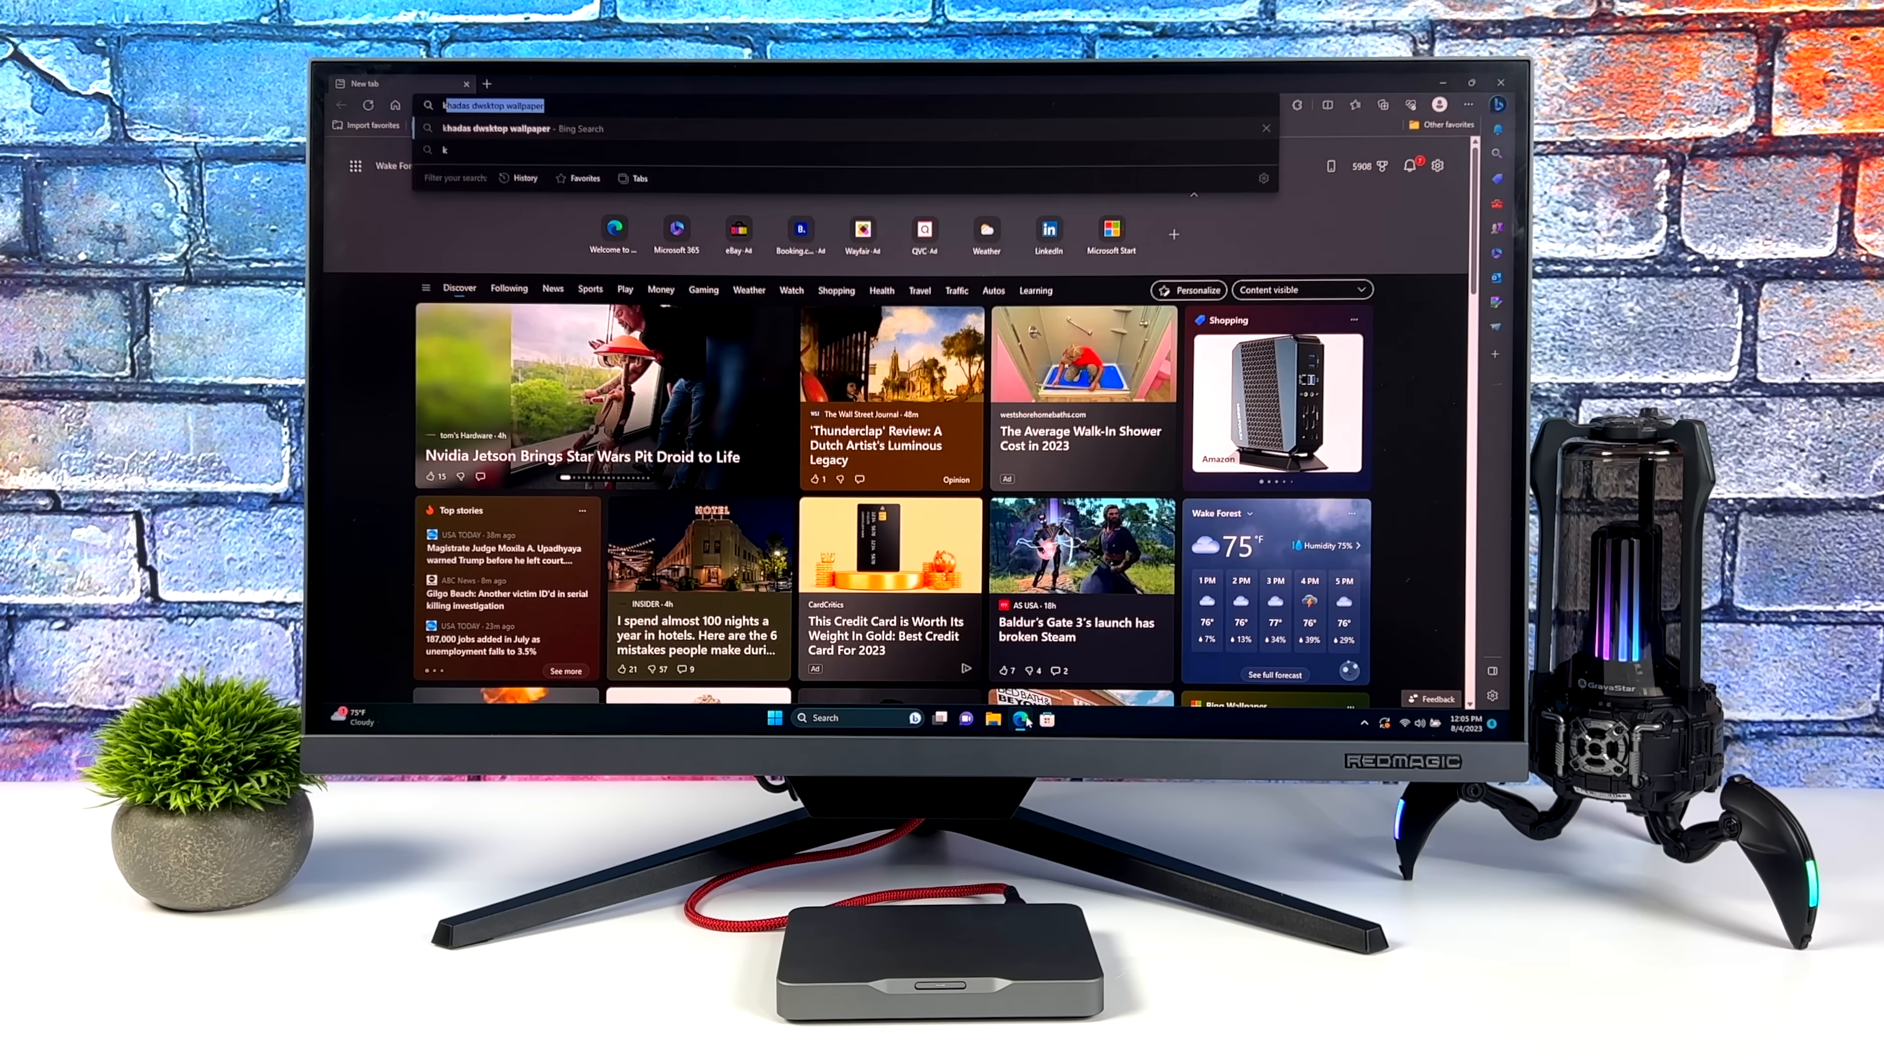
type("khadas")
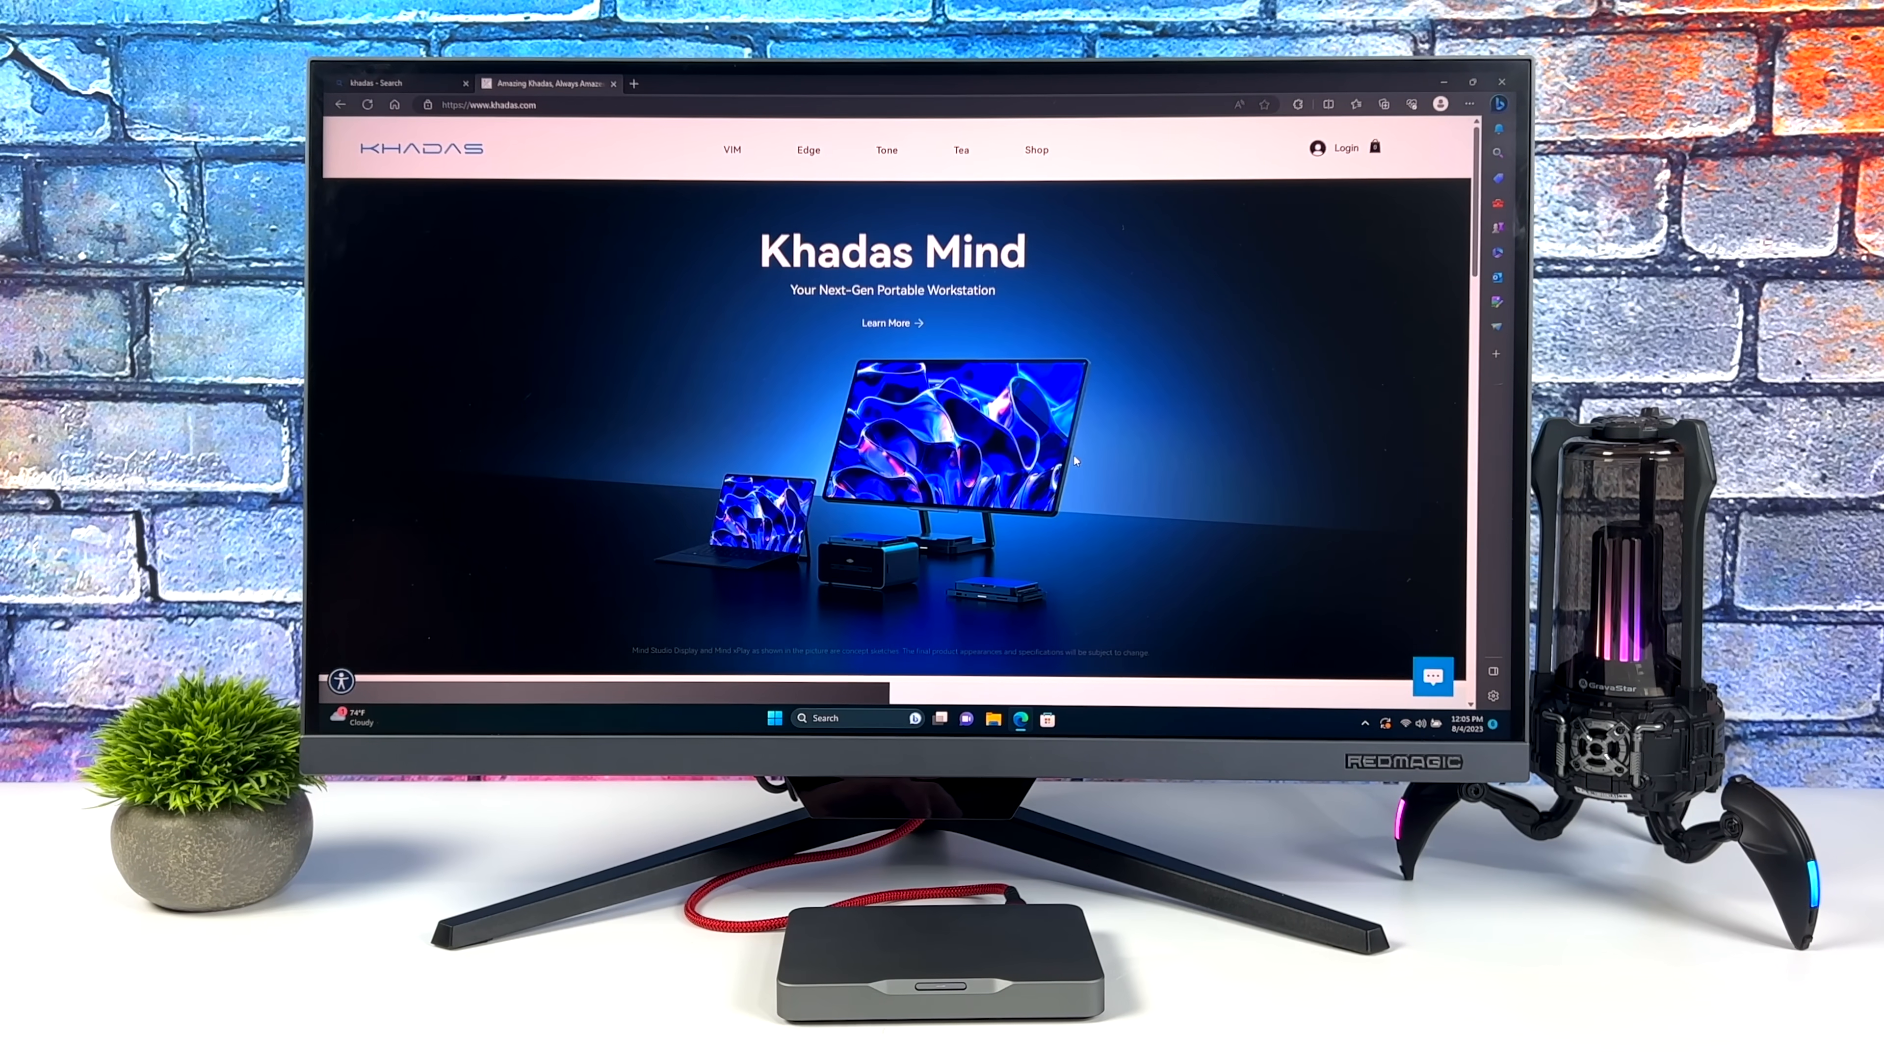
Step: Scroll the Khadas pages down to the Mind site's Compact Size, Huge Performance section
scroll("down", 3)
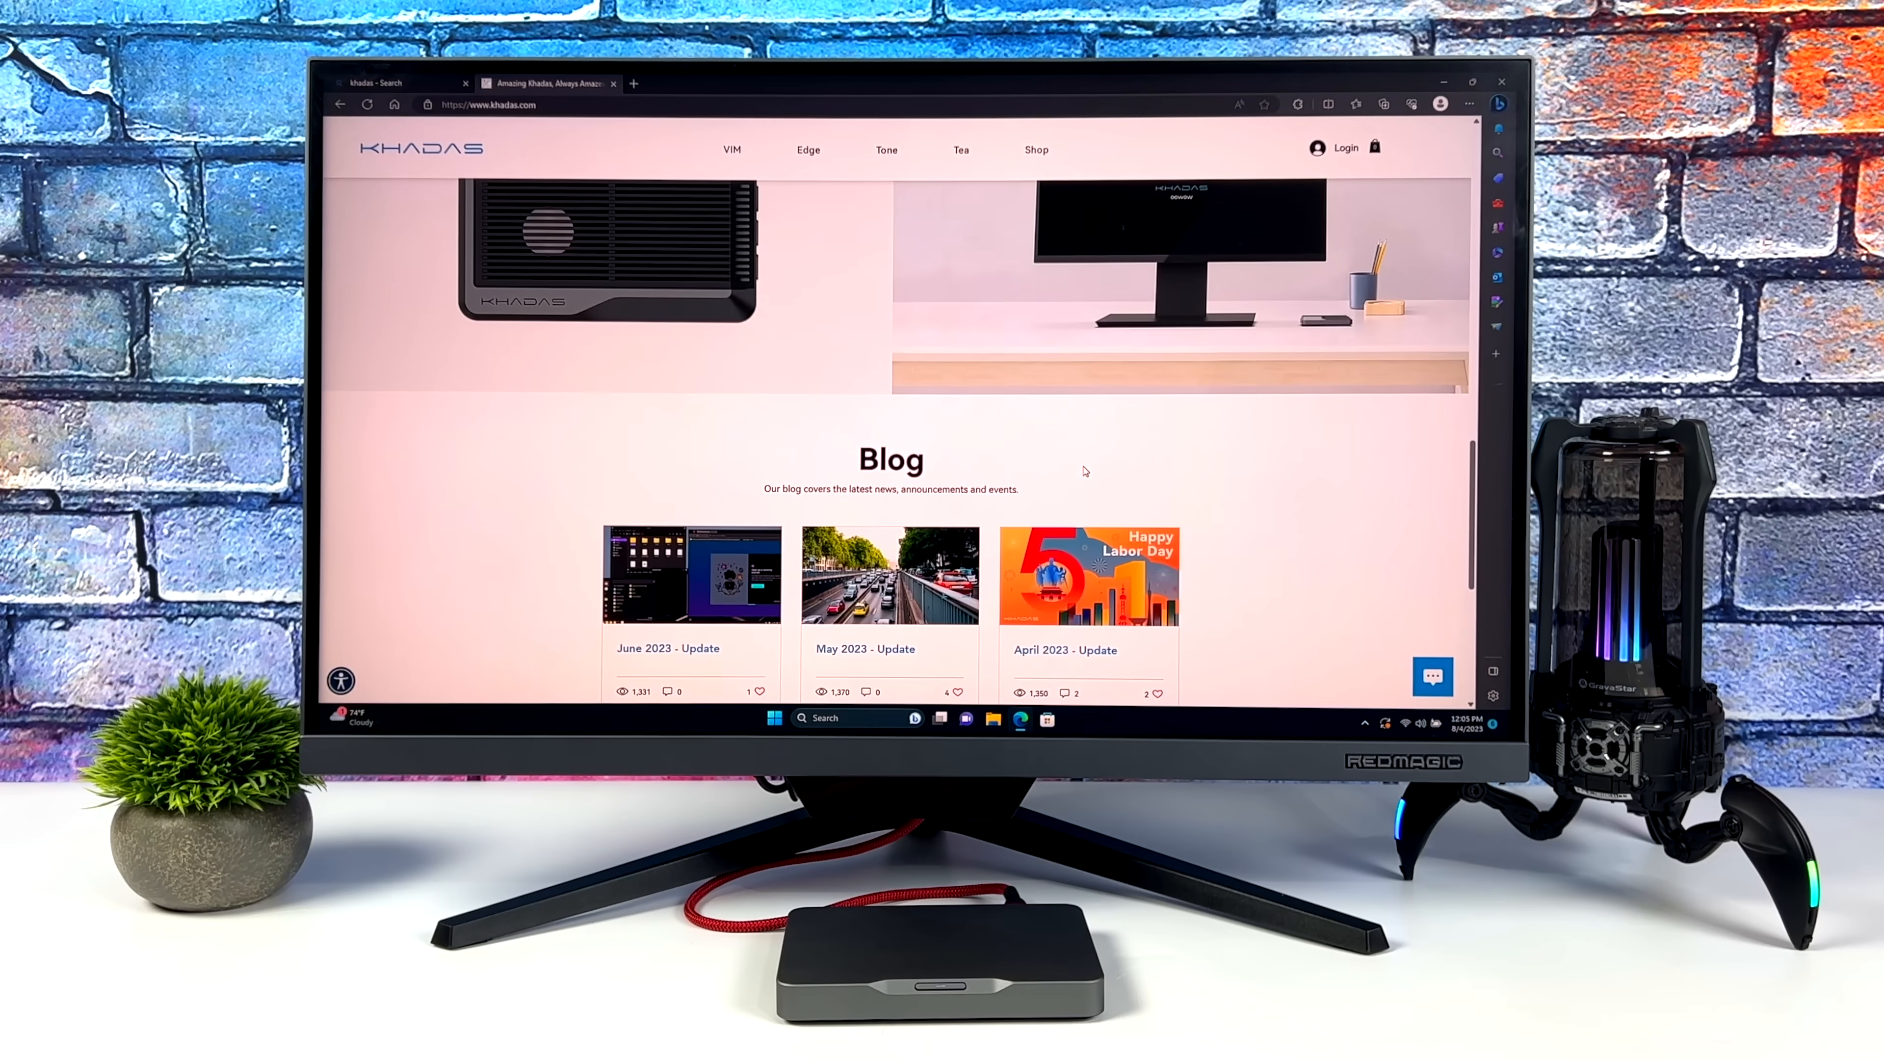
scroll("up", 3)
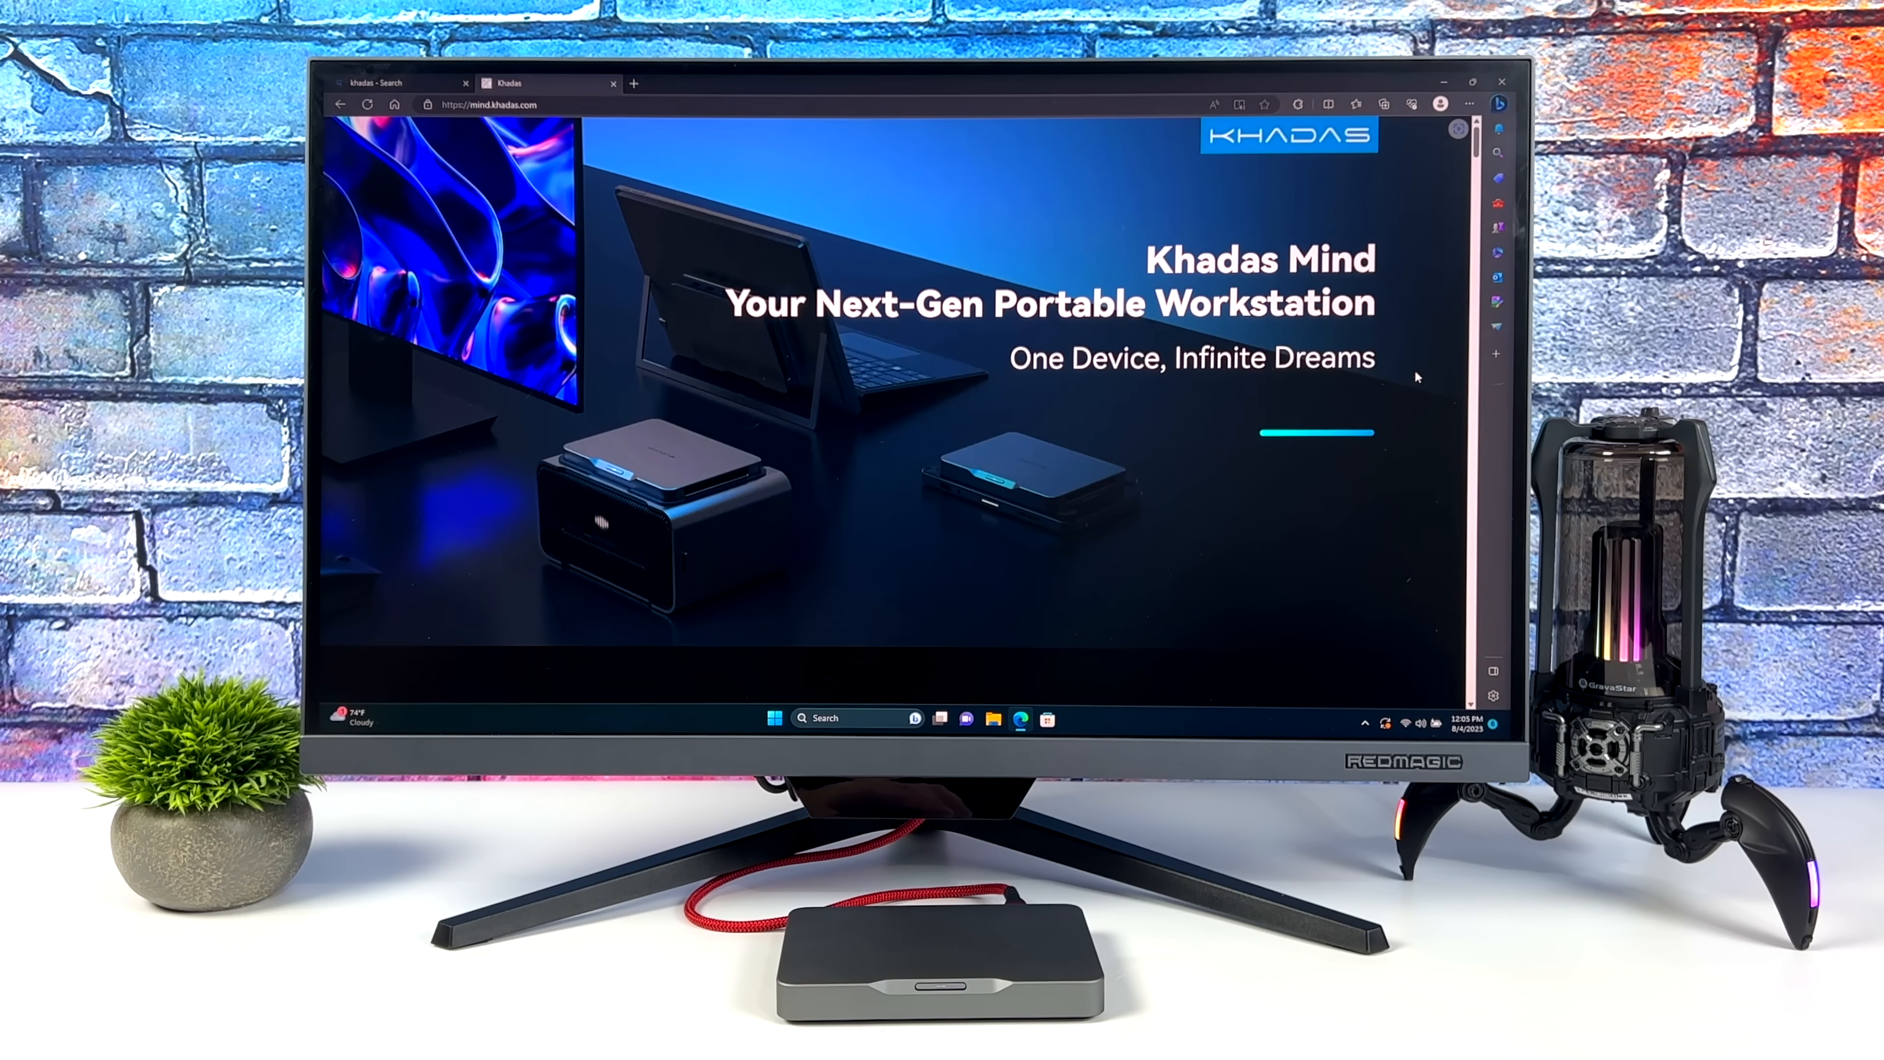
scroll("down", 3)
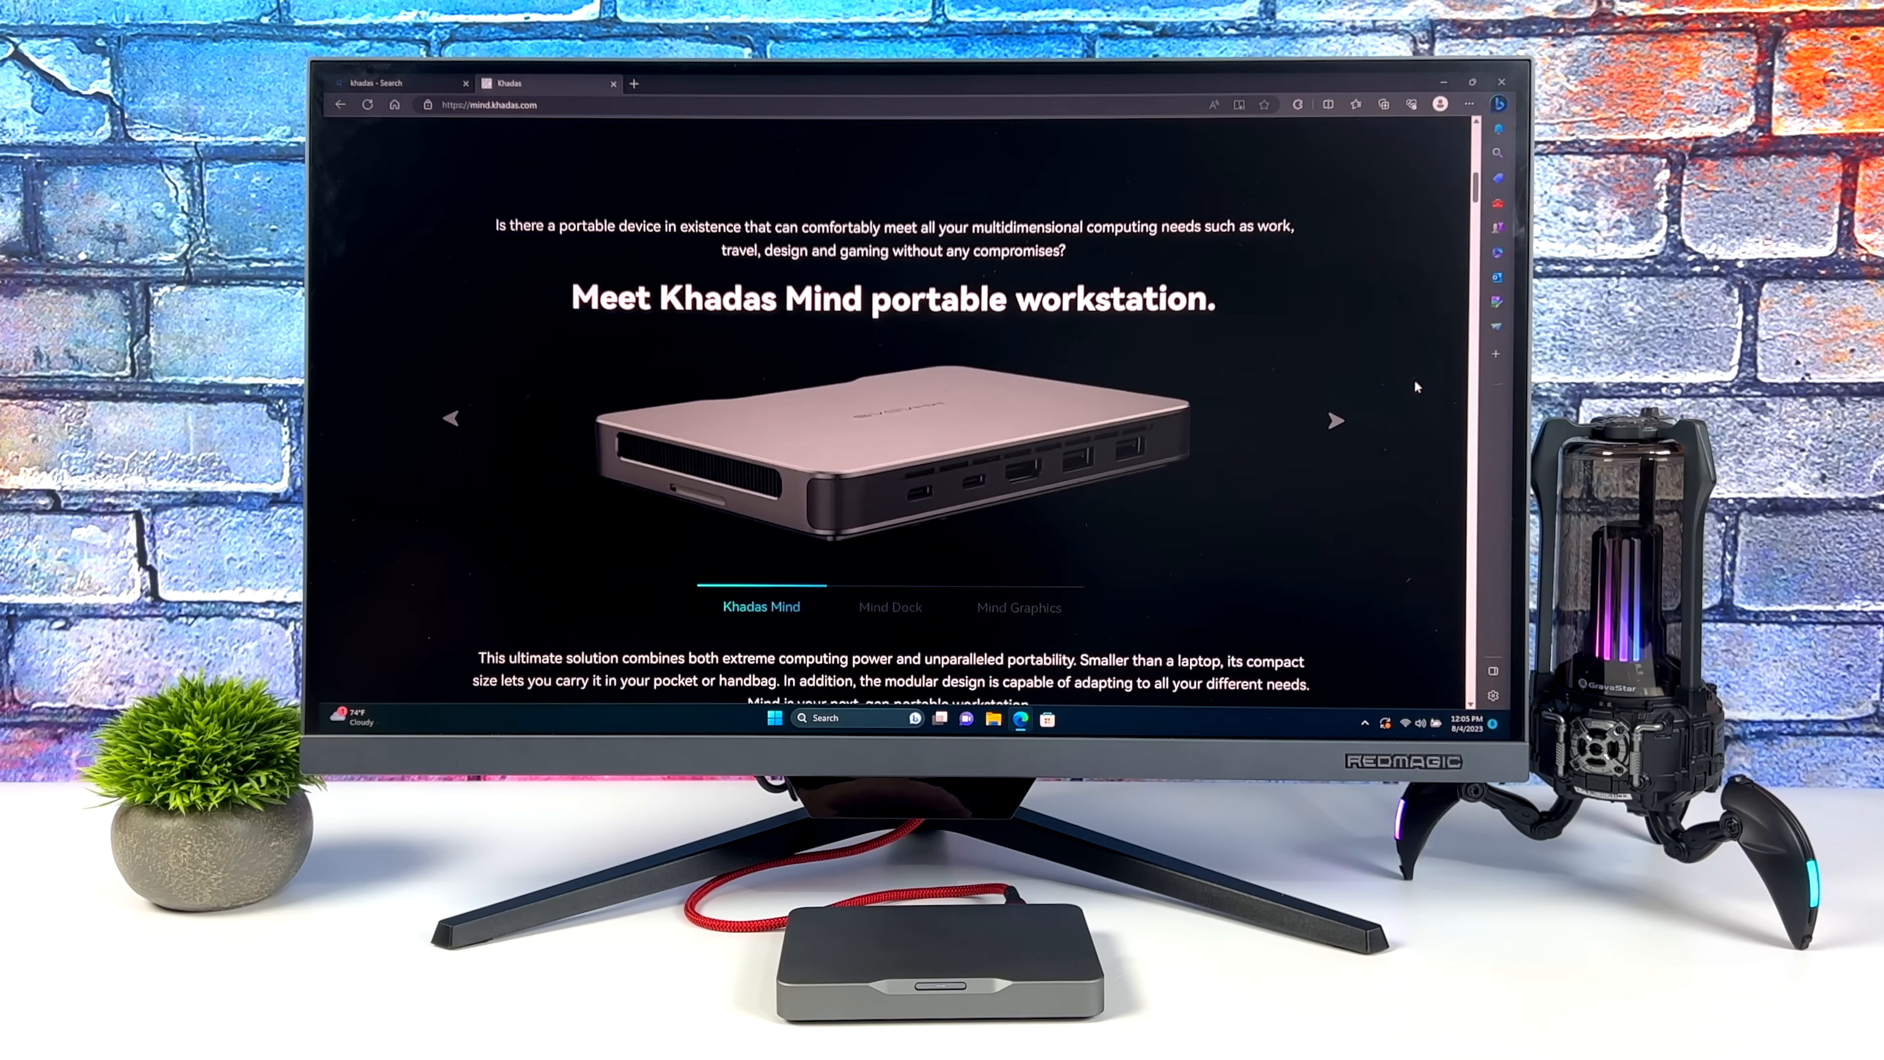
scroll("down", 3)
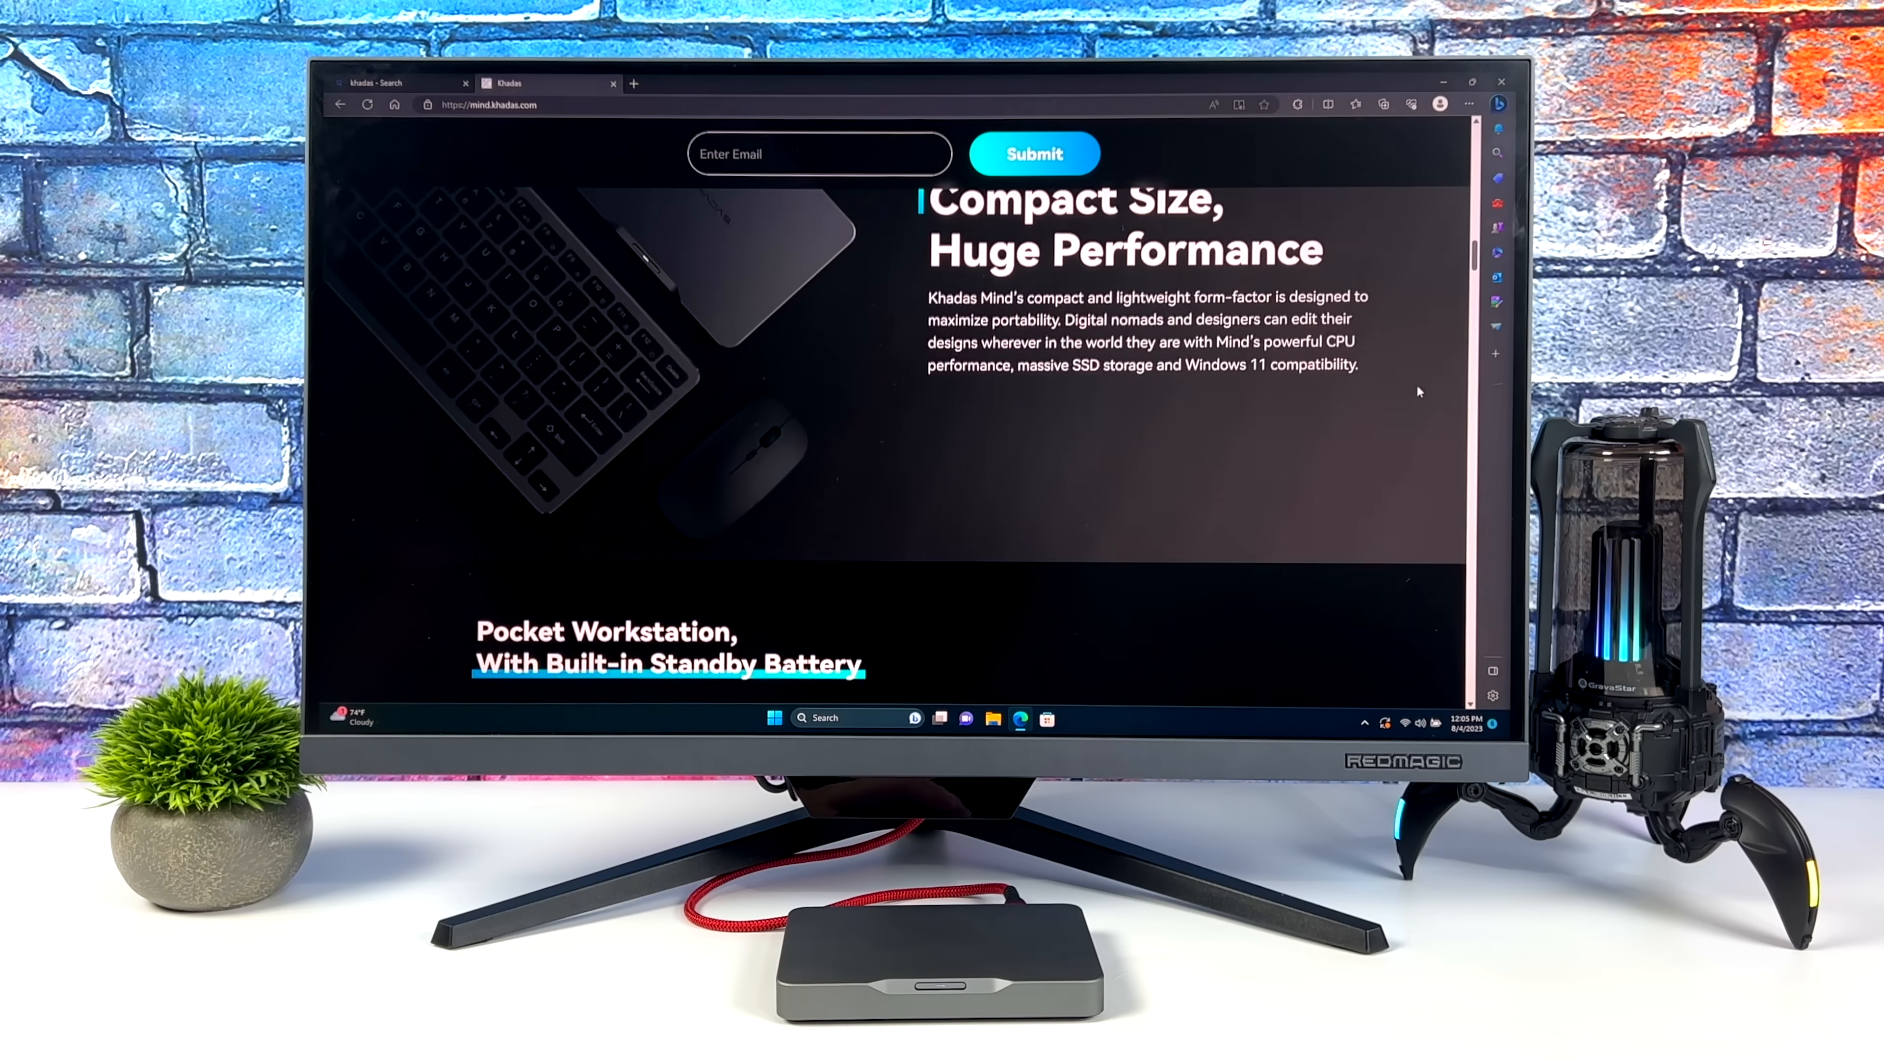